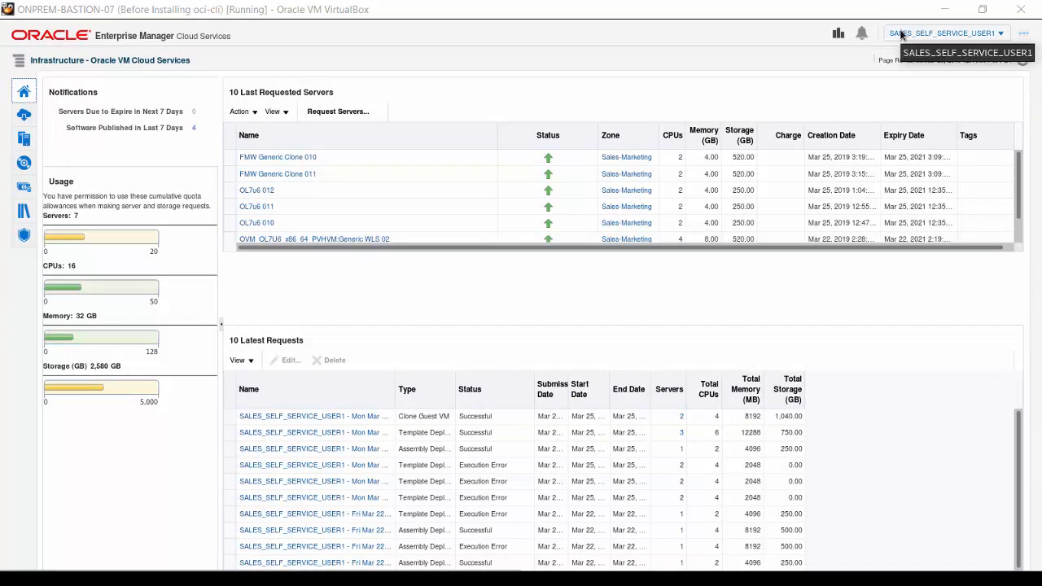
mouse_move(899, 35)
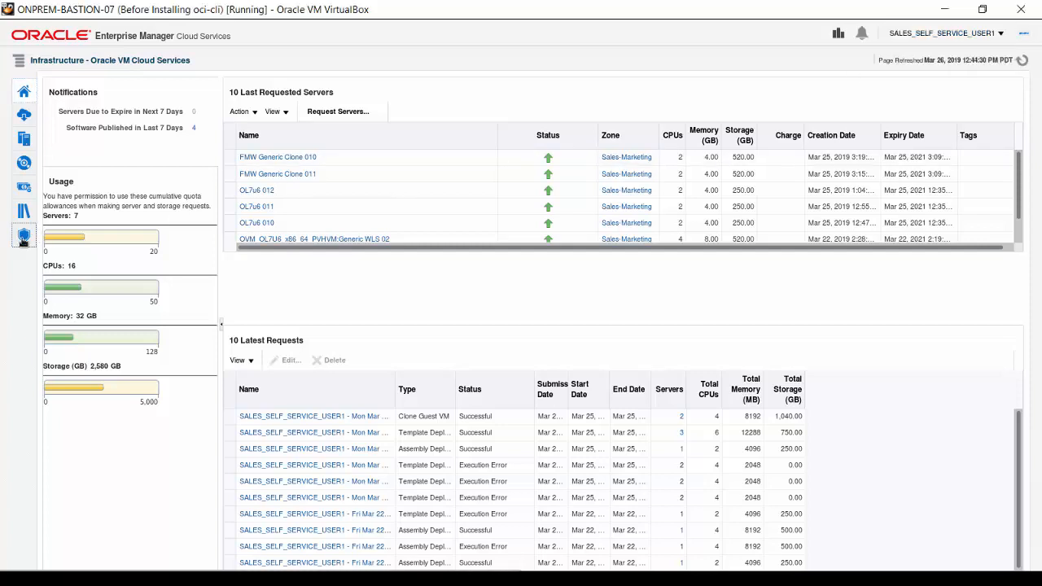
Show the cloud Policies list containing the existing Tuesday PM Down schedule policy
left_click(23, 236)
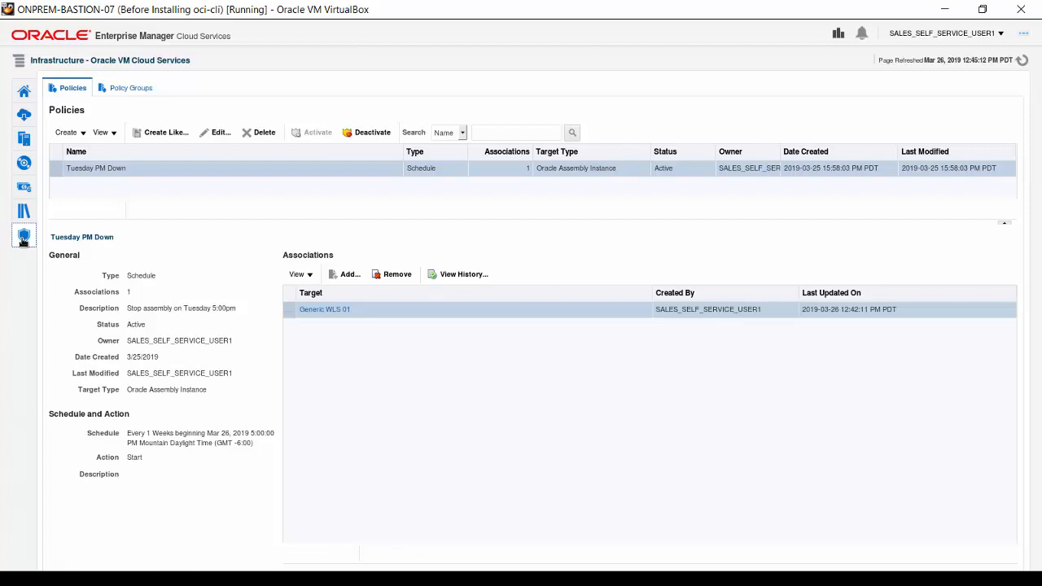
mouse_move(144, 208)
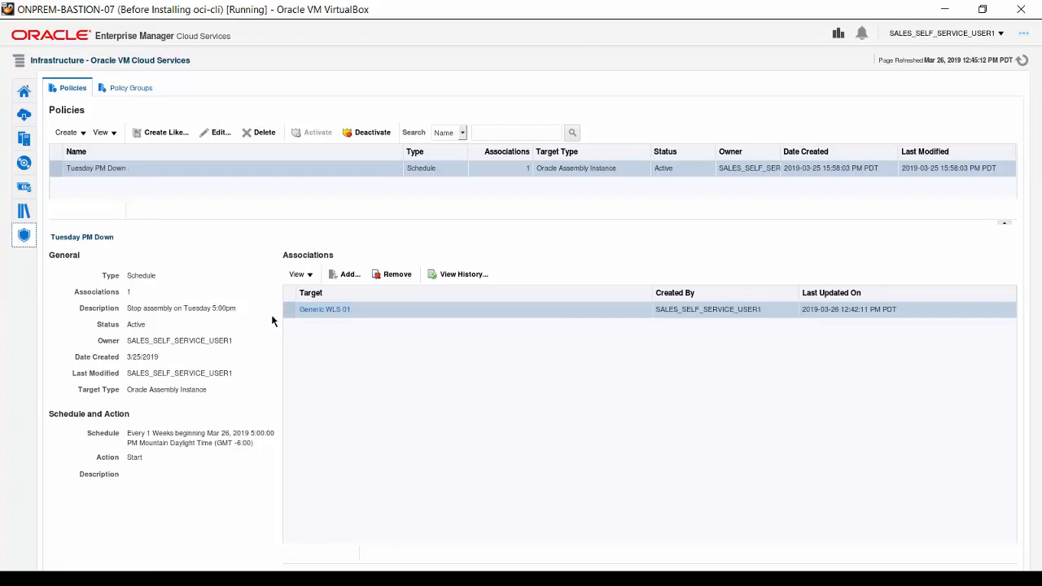
mouse_move(257, 369)
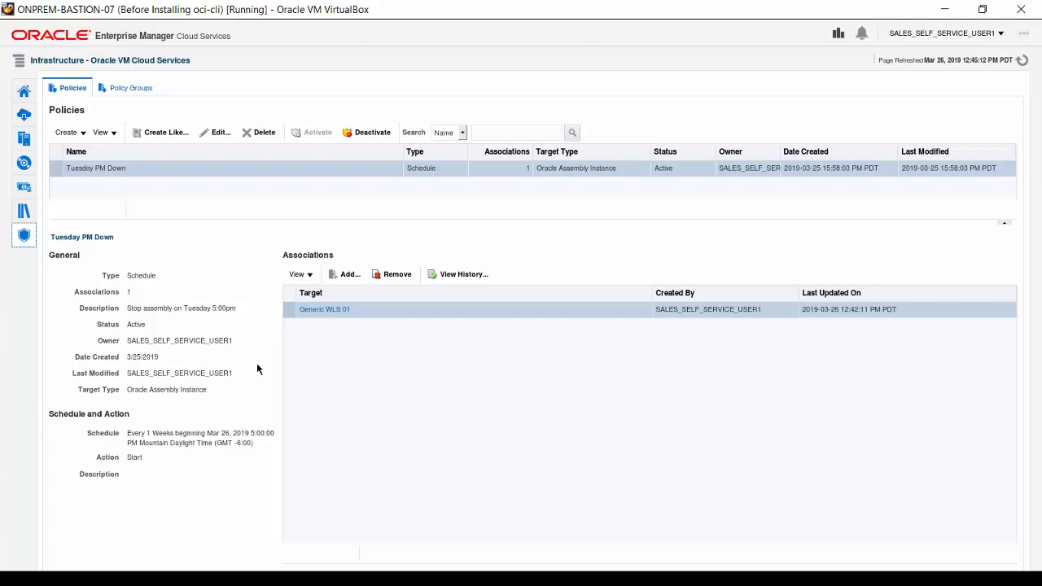
mouse_move(264, 479)
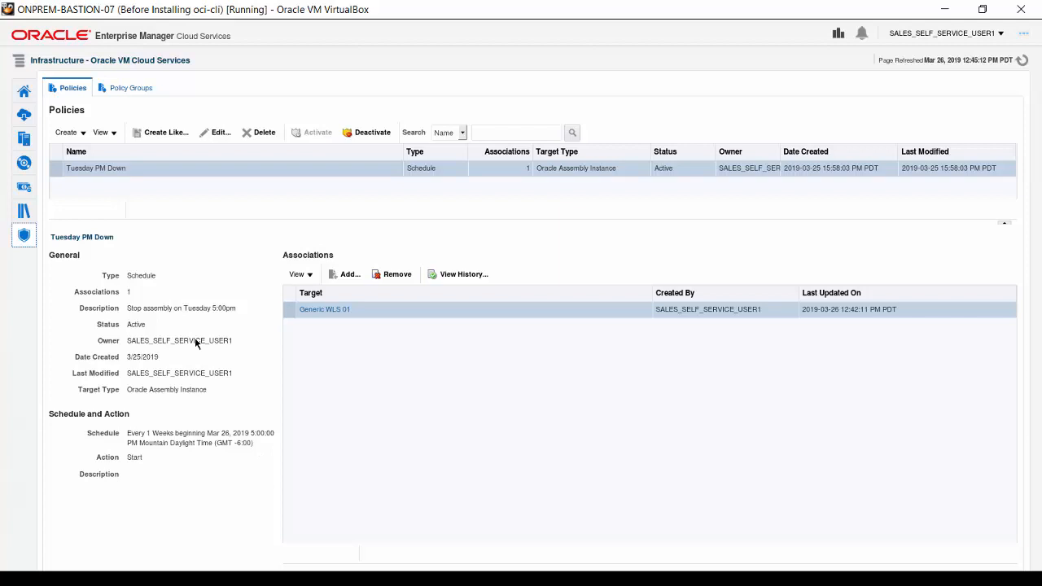
mouse_move(101, 199)
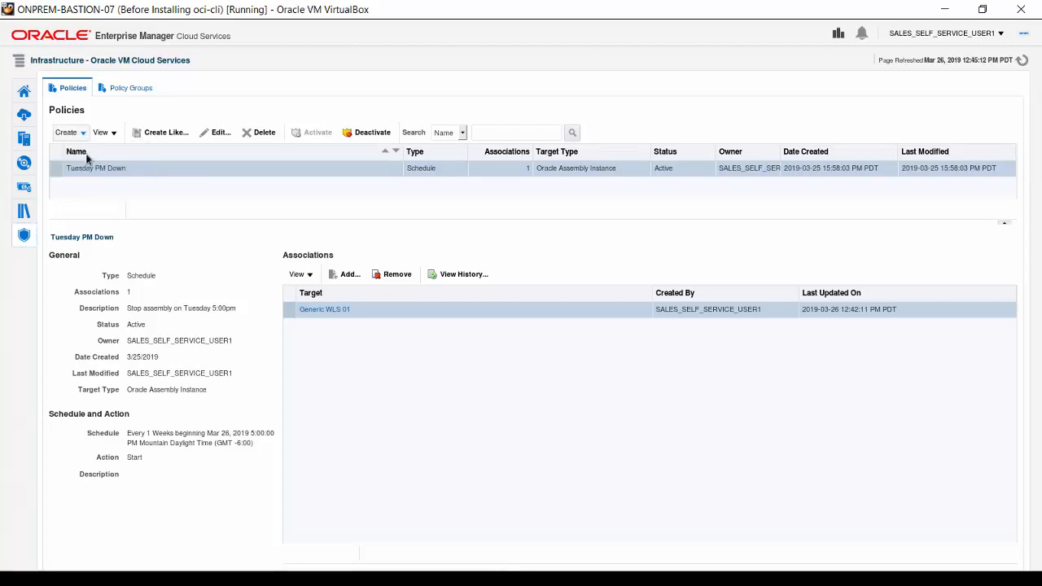
Create a new schedule policy named 'Tuesday PM Up' and bring up its start date-time picker
left_click(65, 132)
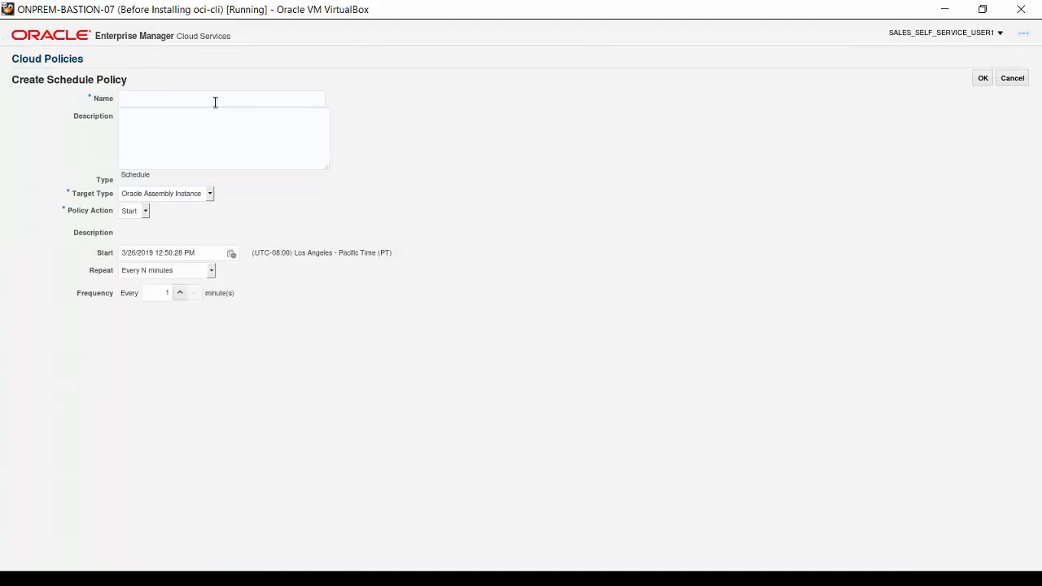
type("Tuesday PM Dow")
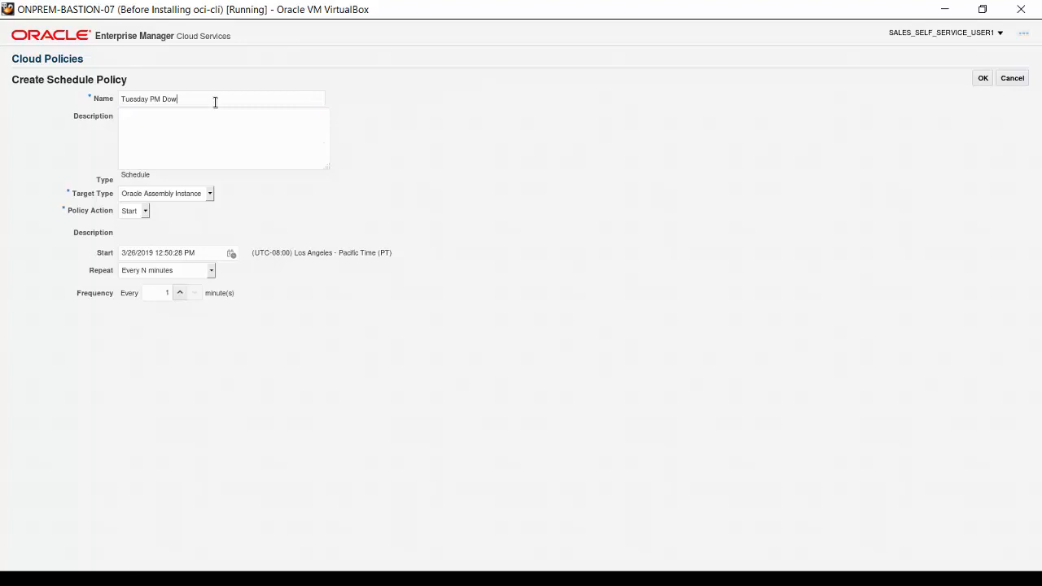
type("u")
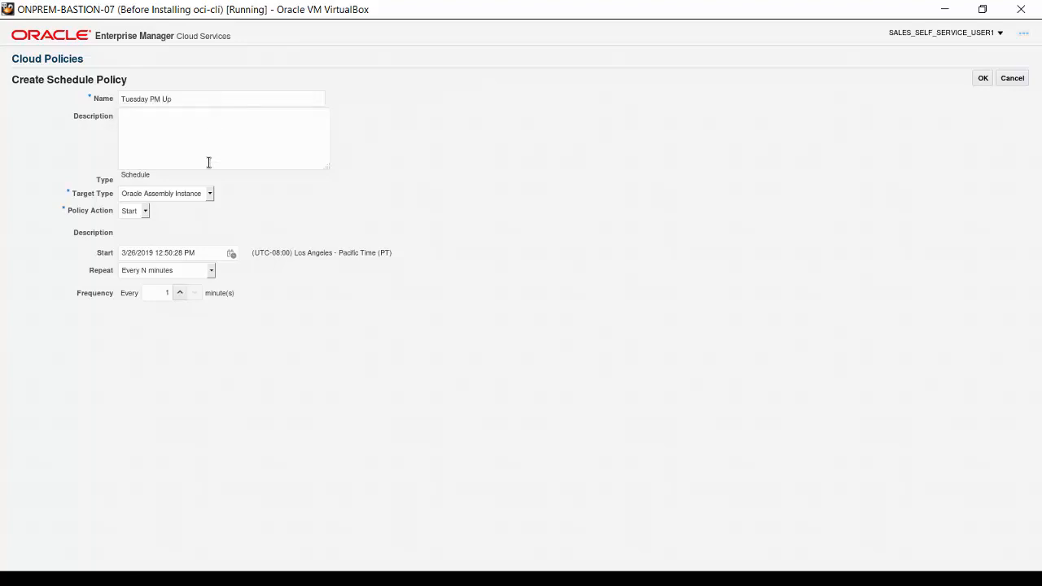
mouse_move(208, 203)
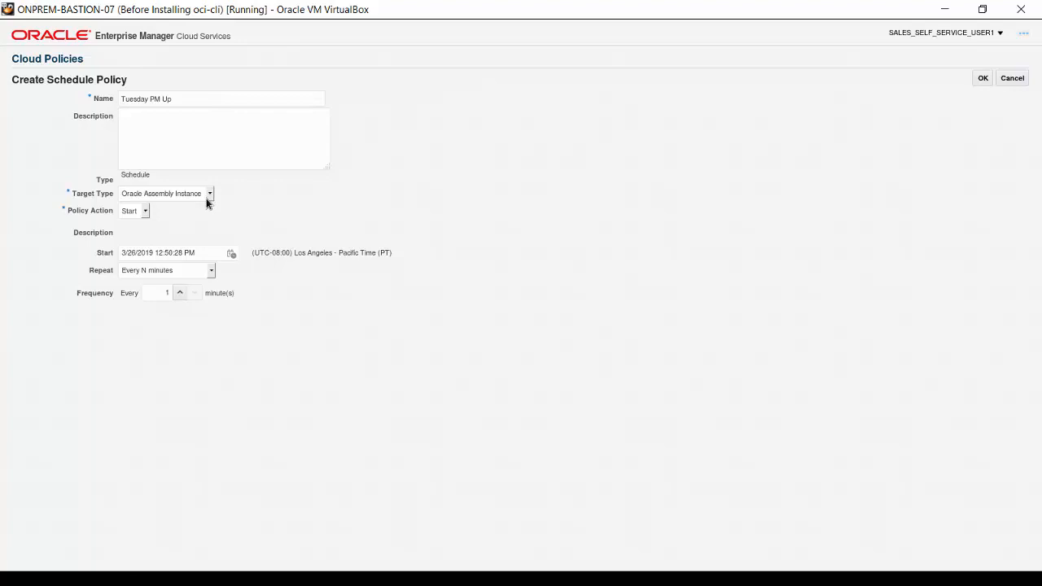
mouse_move(212, 201)
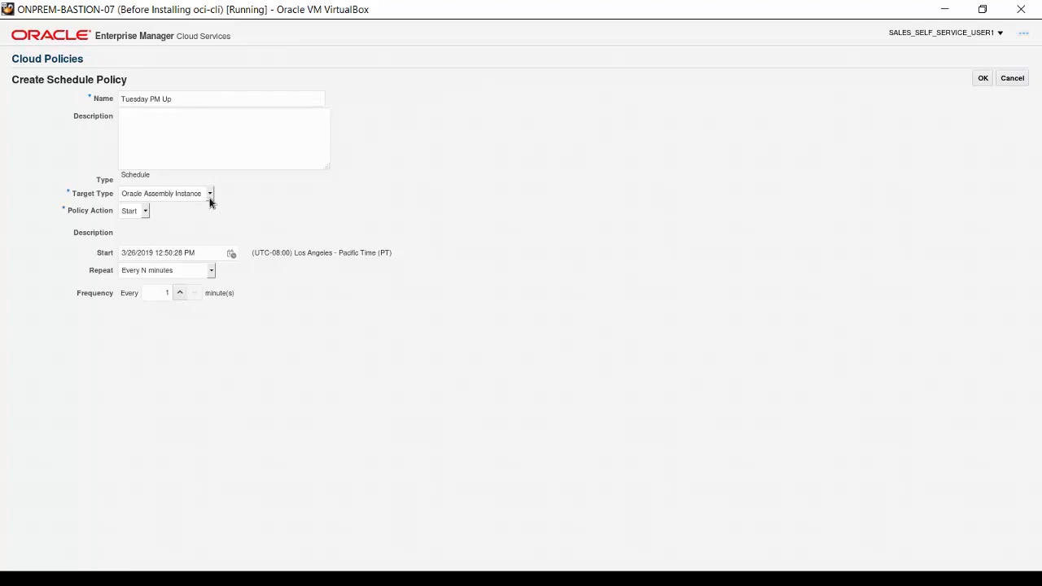
mouse_move(145, 214)
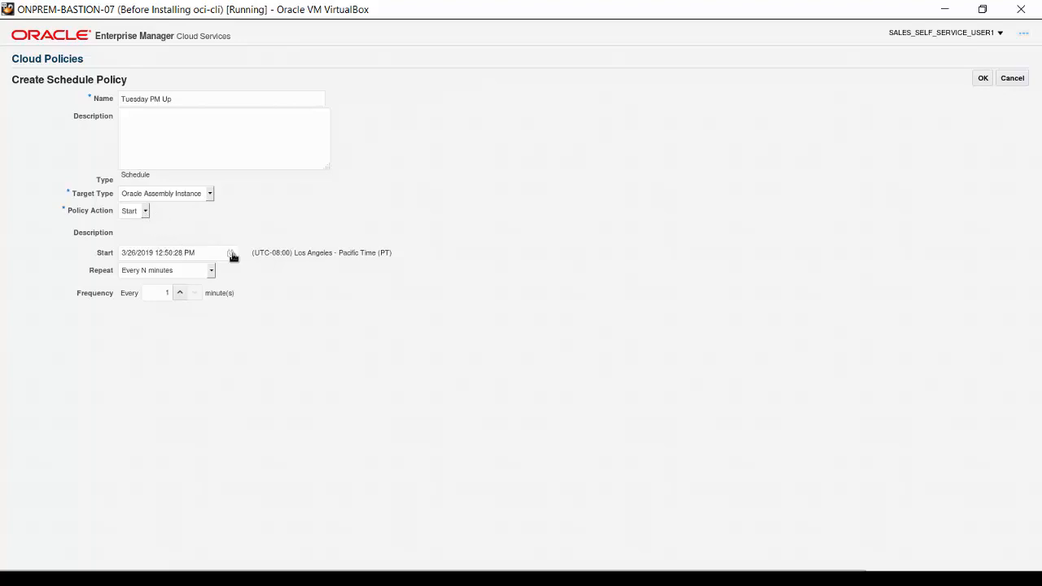
left_click(231, 253)
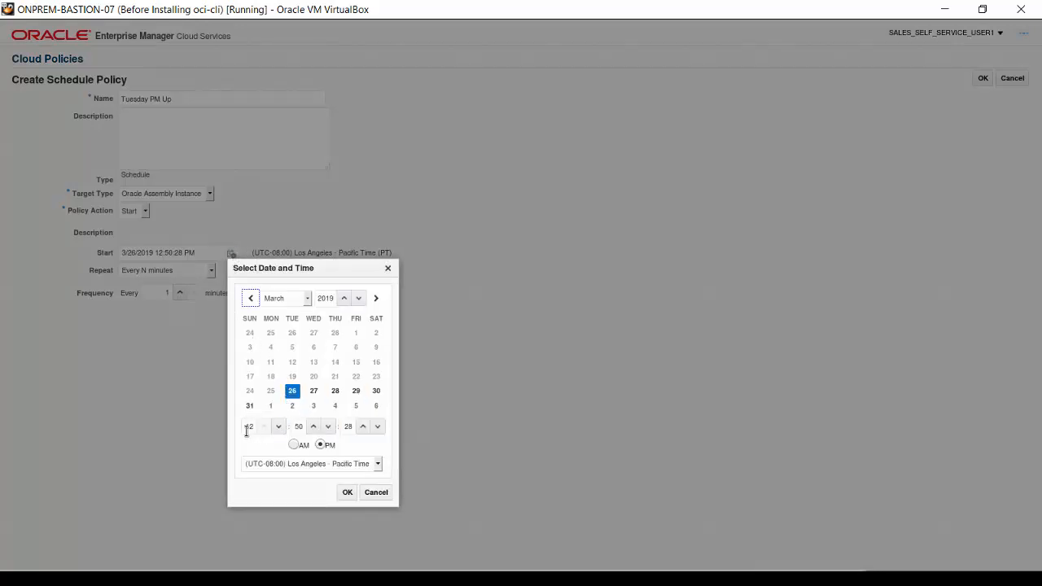
Set the start to 3/26/2019 9:00:00 PM in (UTC-07:00) Denver Mountain Time
left_click(250, 427)
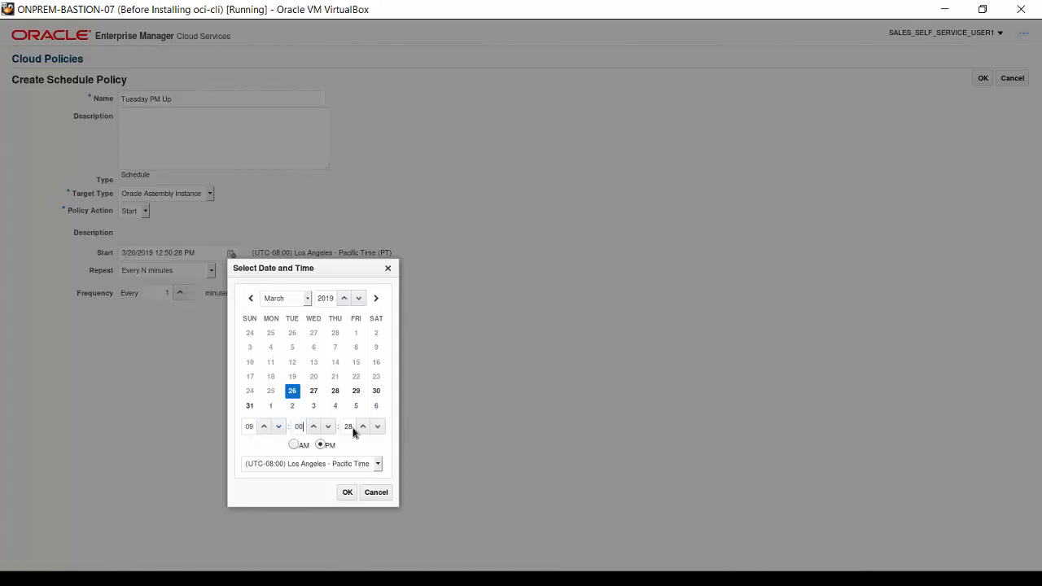
left_click(377, 430)
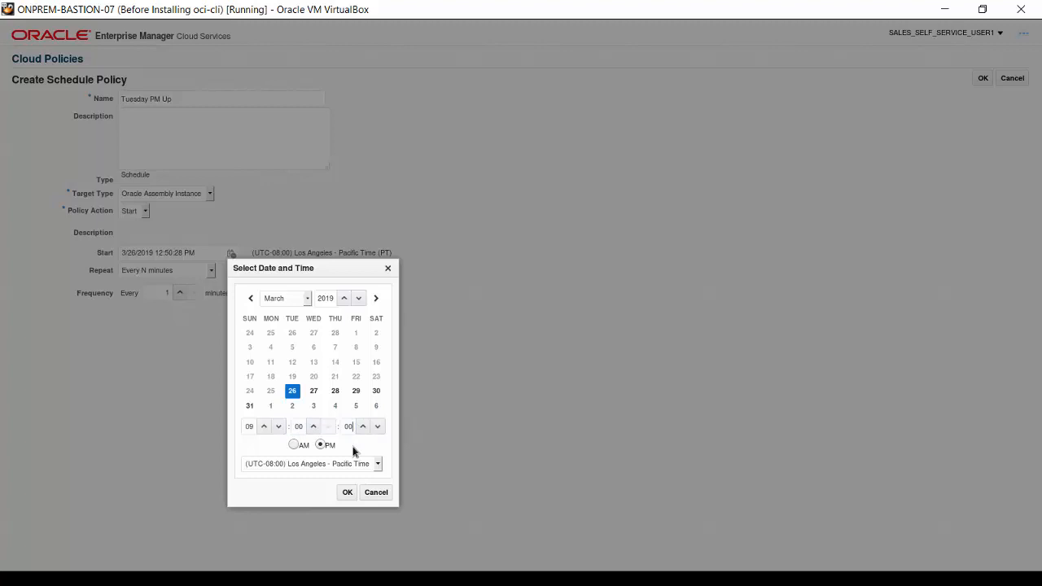
mouse_move(377, 468)
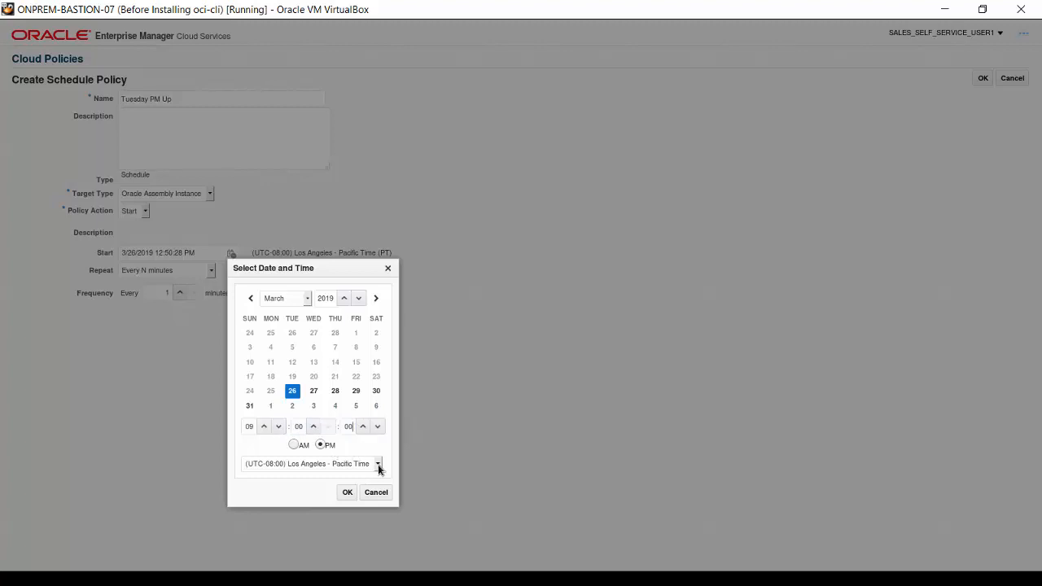
left_click(378, 462)
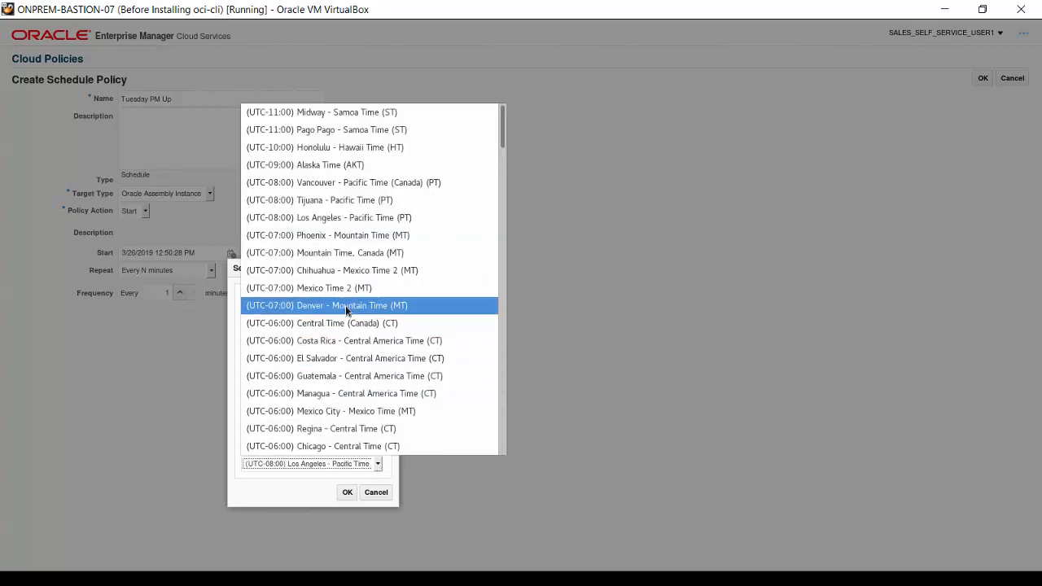
left_click(325, 306)
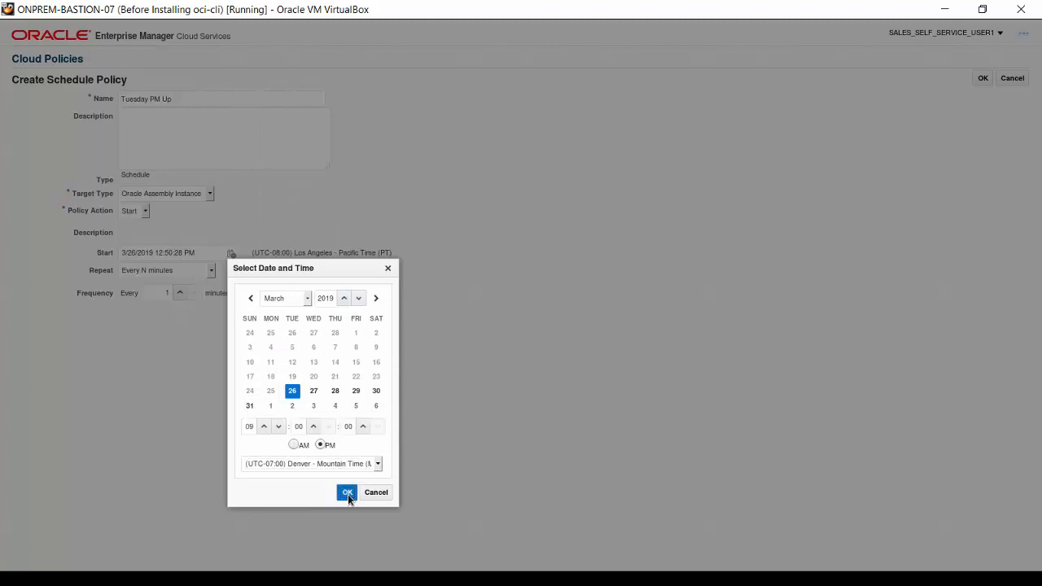
left_click(347, 491)
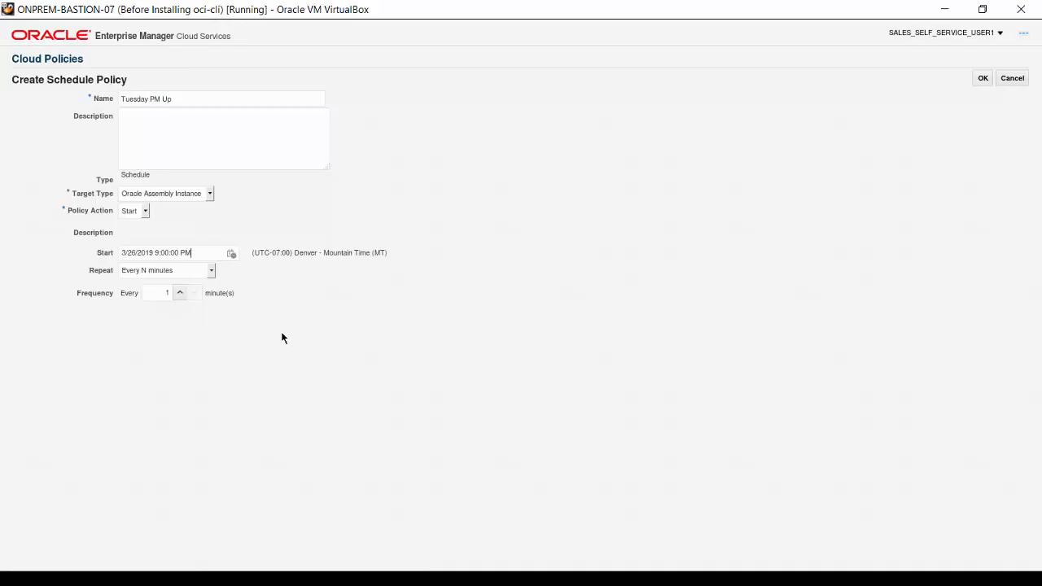
Make the schedule repeat every 1 week and save the Tuesday PM Up policy
left_click(210, 270)
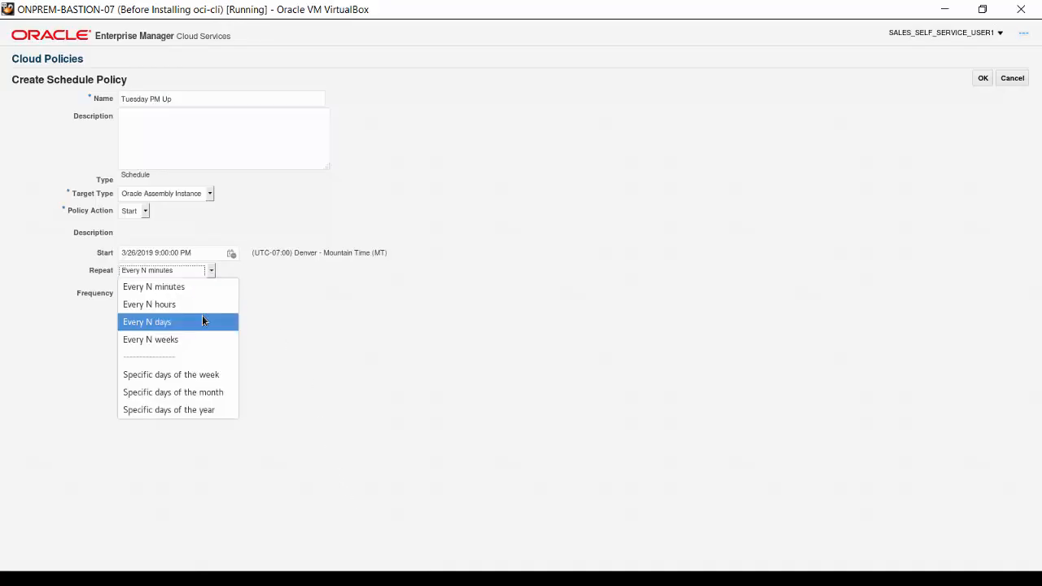
left_click(149, 340)
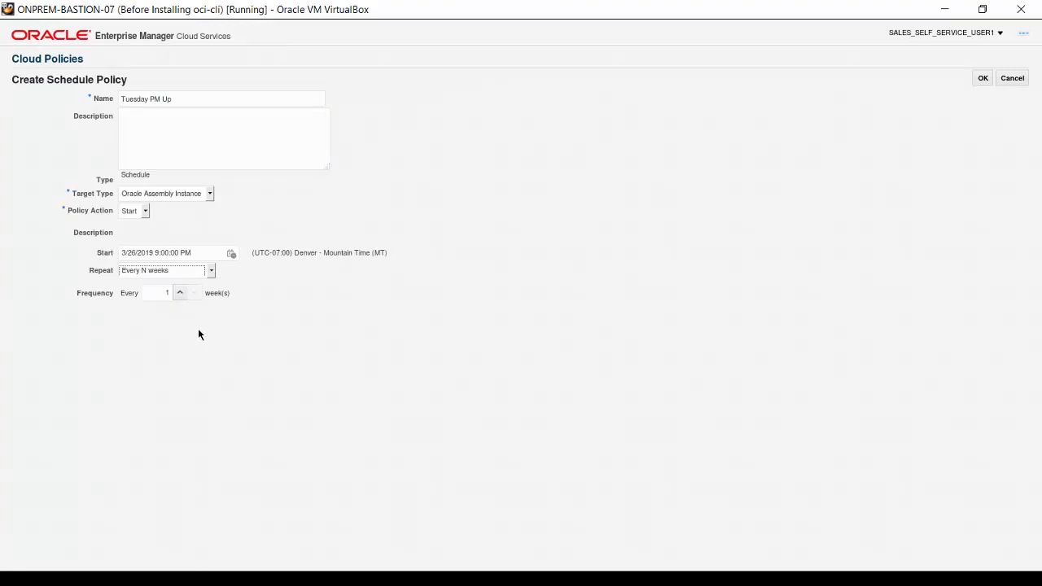
mouse_move(264, 294)
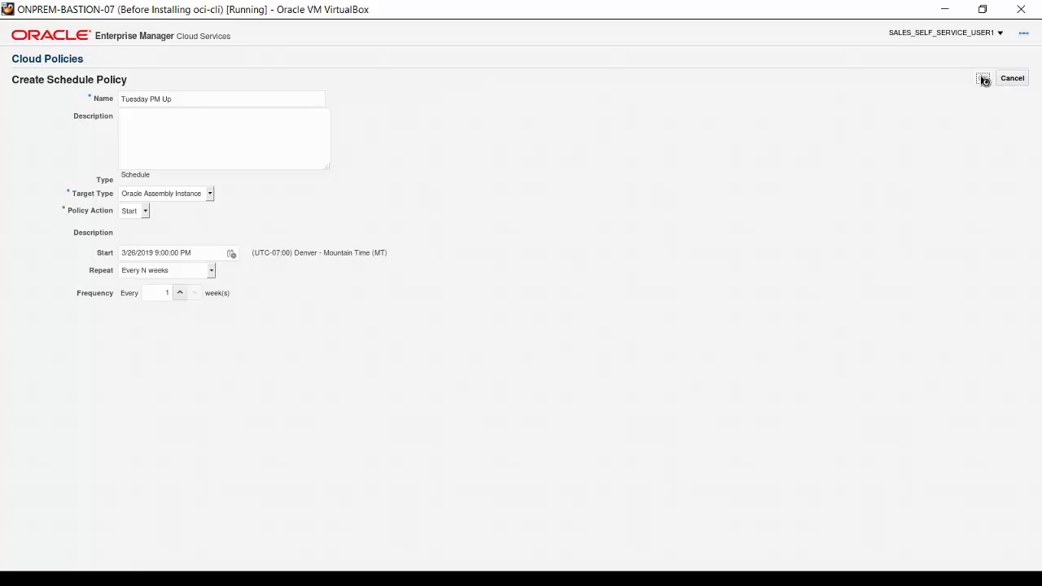
left_click(983, 78)
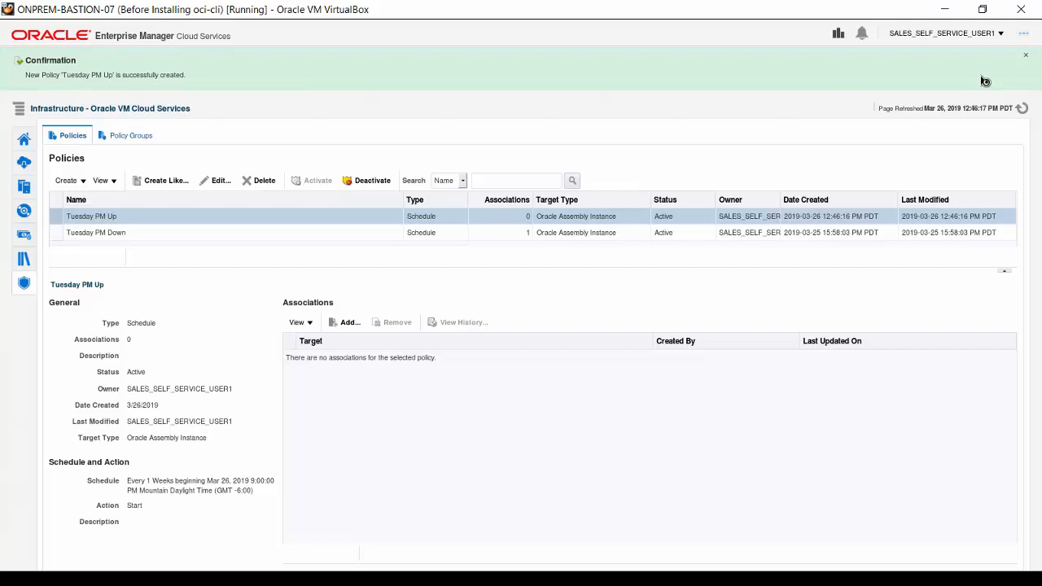
Add Generic WLS 01 as the policy's associated target, bringing the association count to 1
left_click(345, 322)
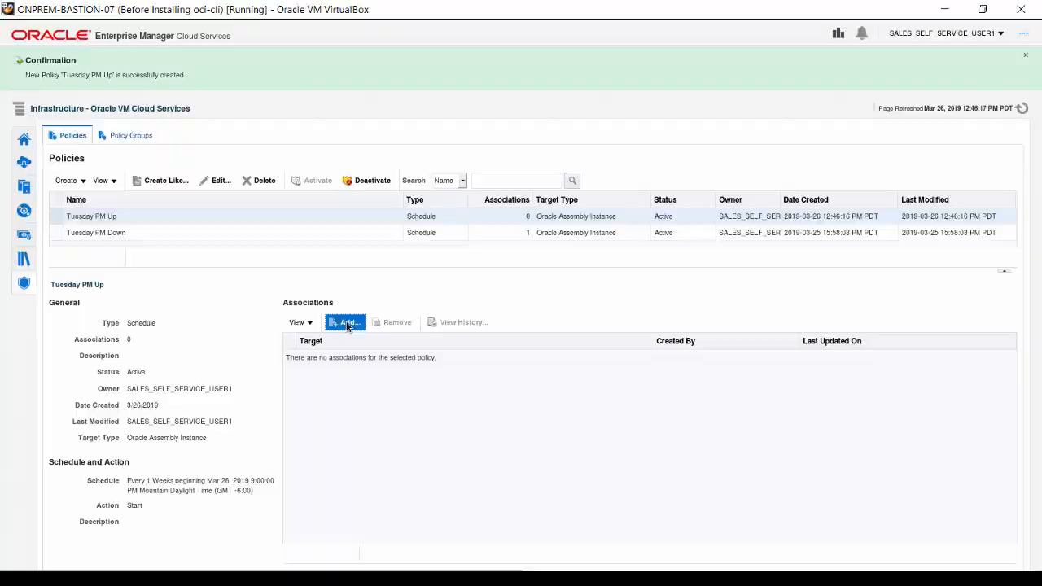
left_click(345, 322)
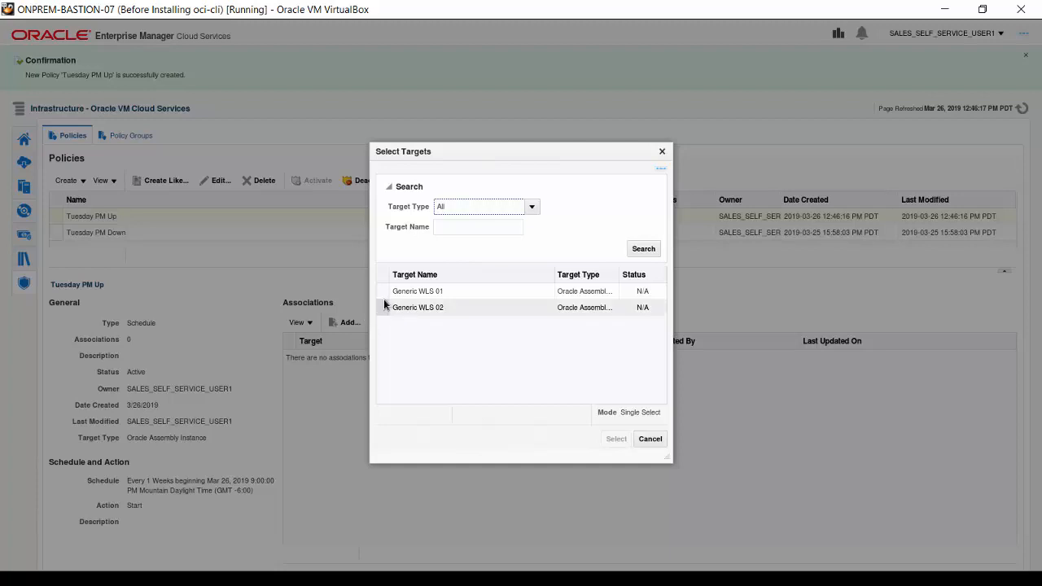
left_click(416, 289)
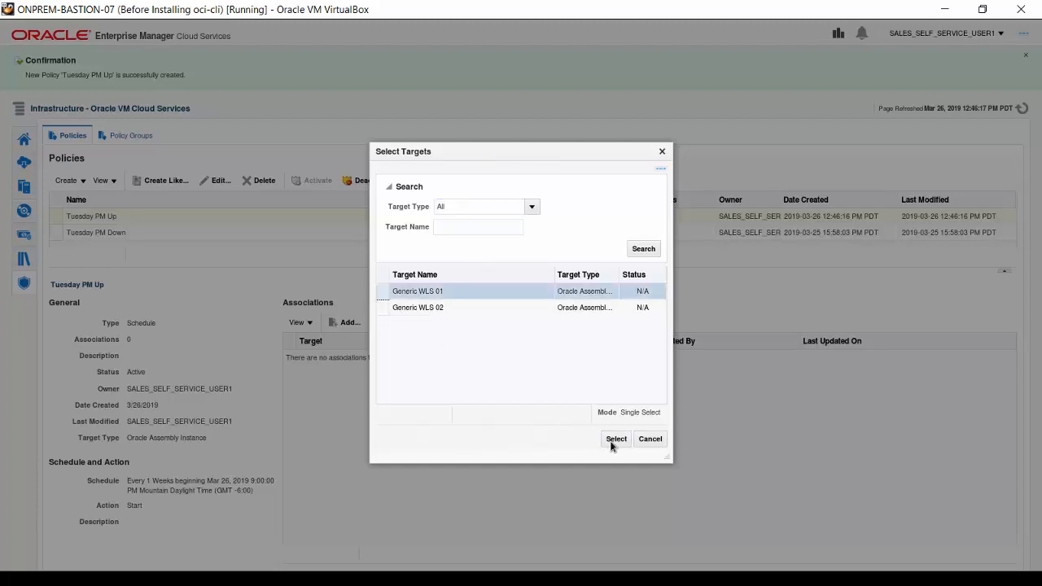
left_click(615, 439)
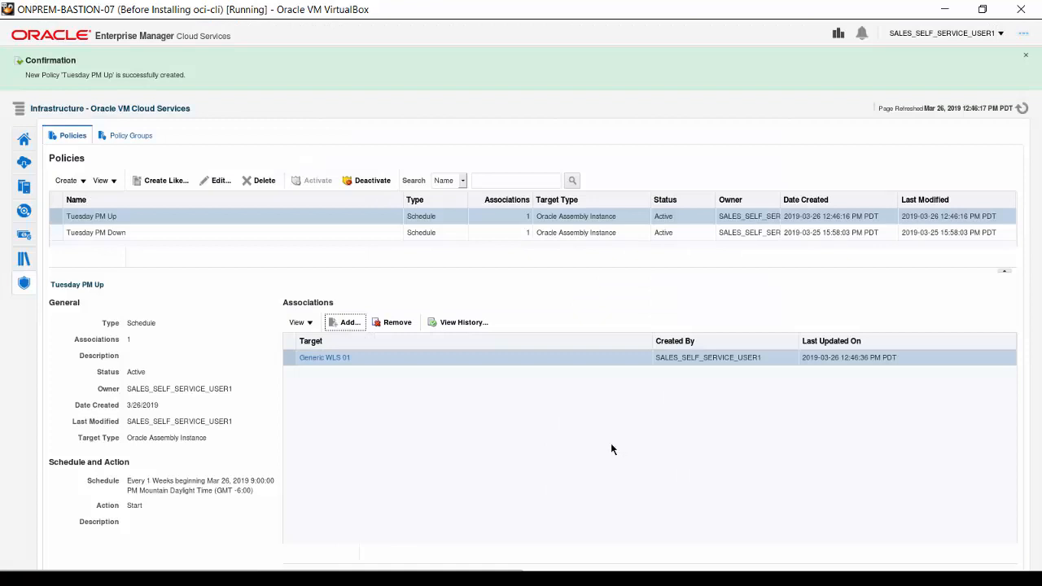
mouse_move(104, 236)
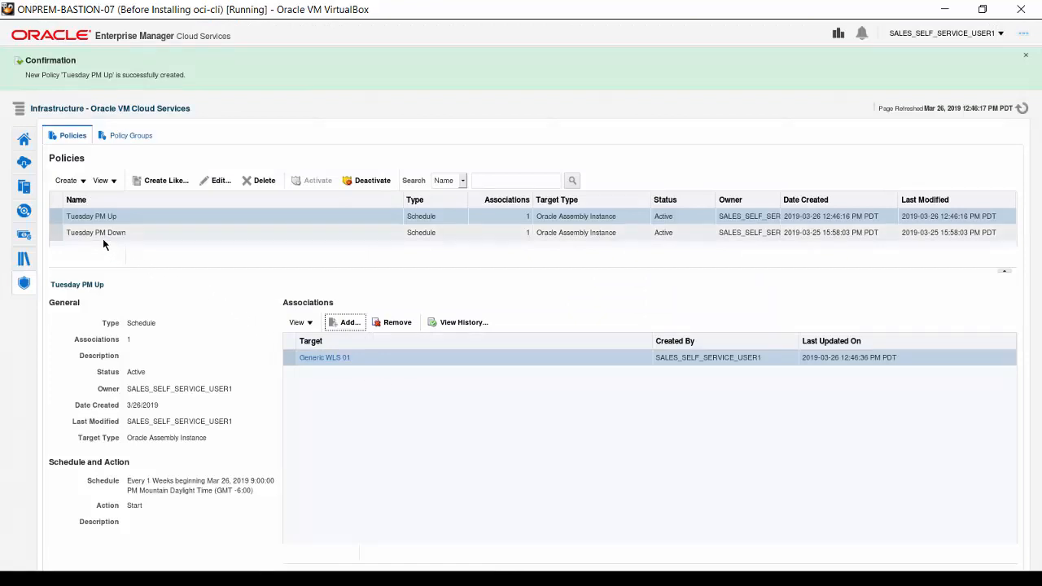
mouse_move(221, 428)
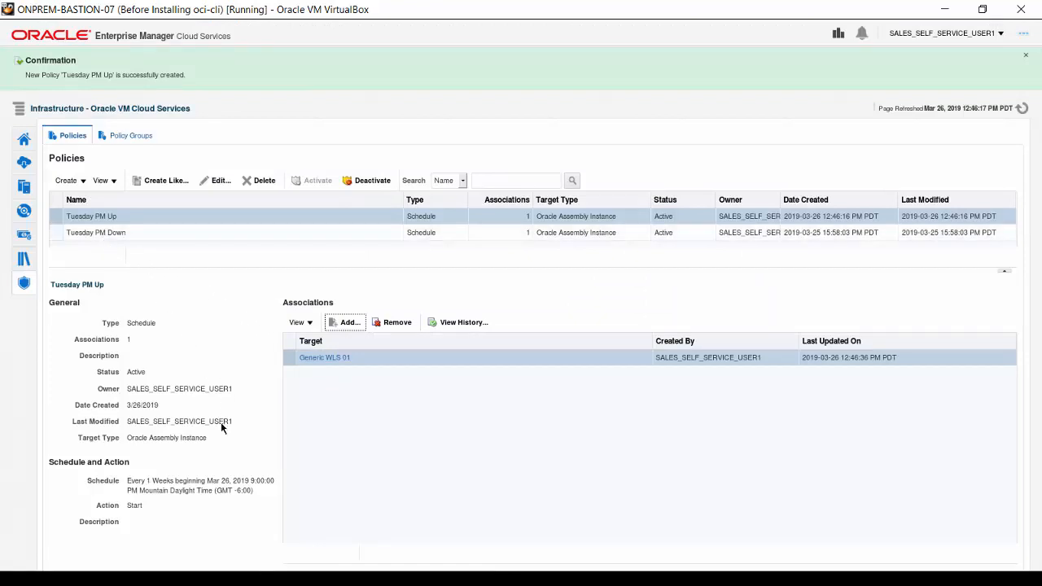
mouse_move(254, 491)
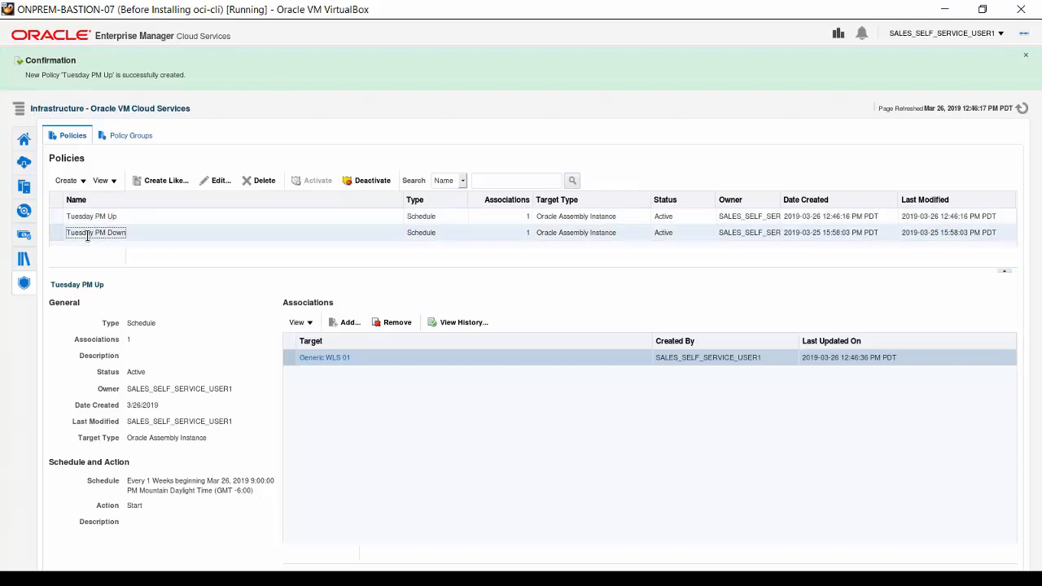
View the Tuesday PM Down policy's details, also associated with Generic WLS 01
left_click(94, 231)
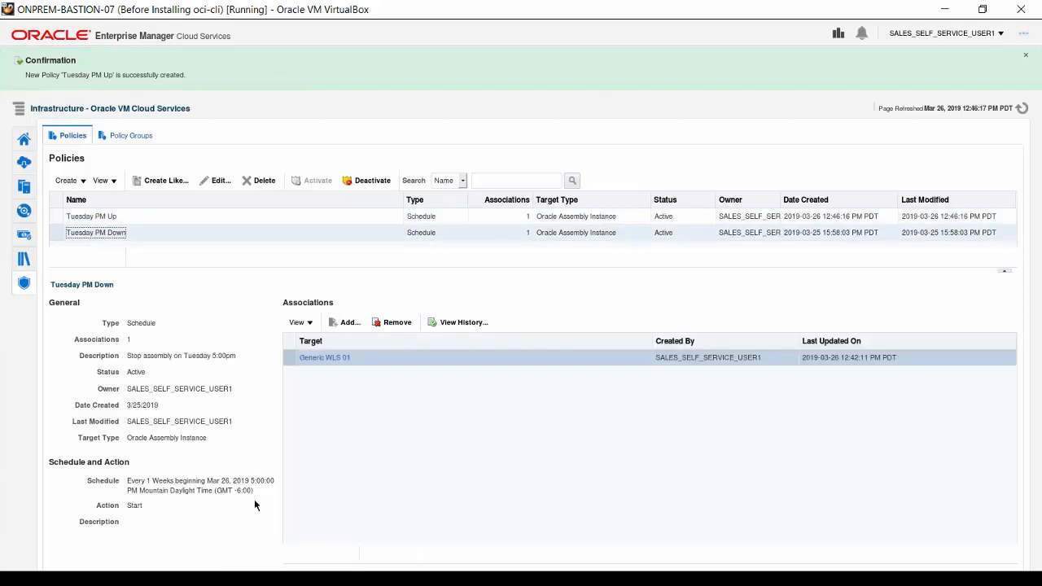
mouse_move(260, 503)
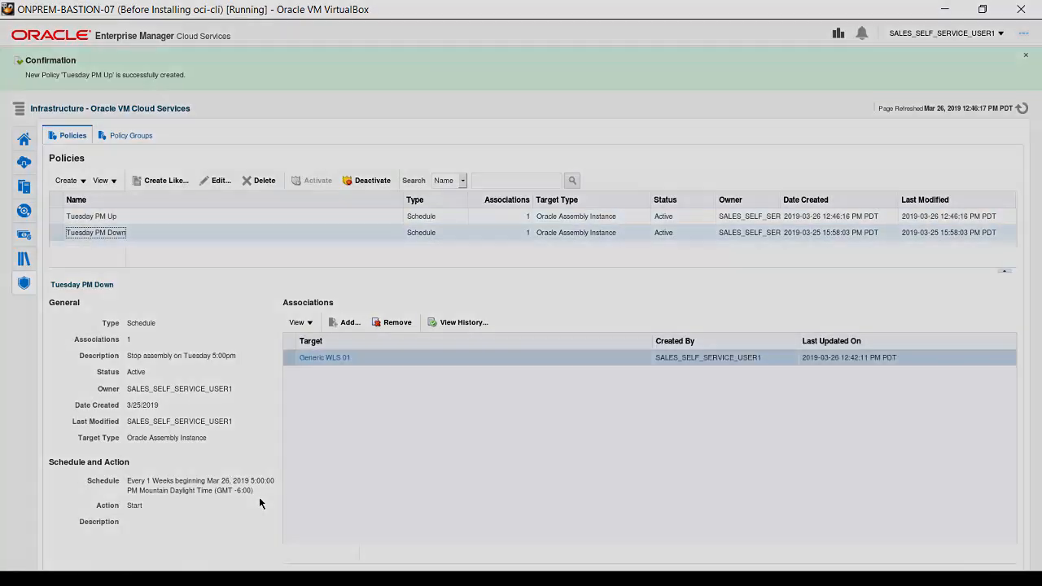